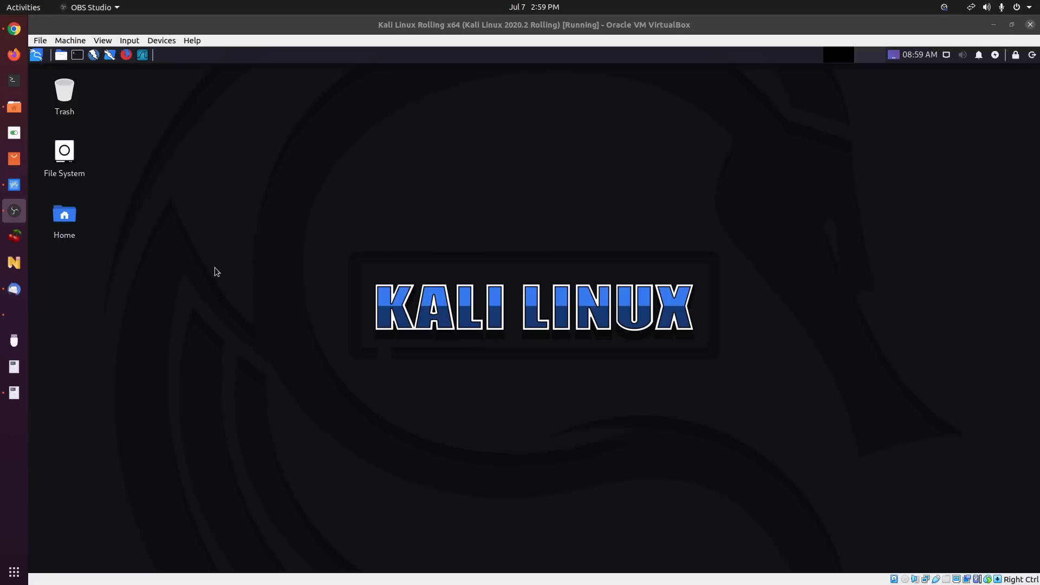
mouse_move(212, 276)
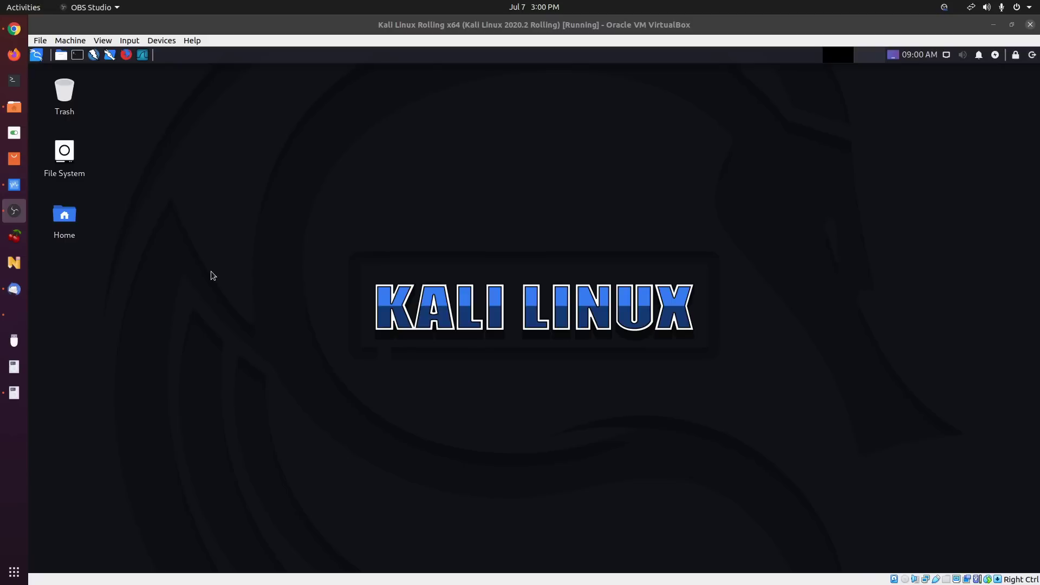
mouse_move(91, 103)
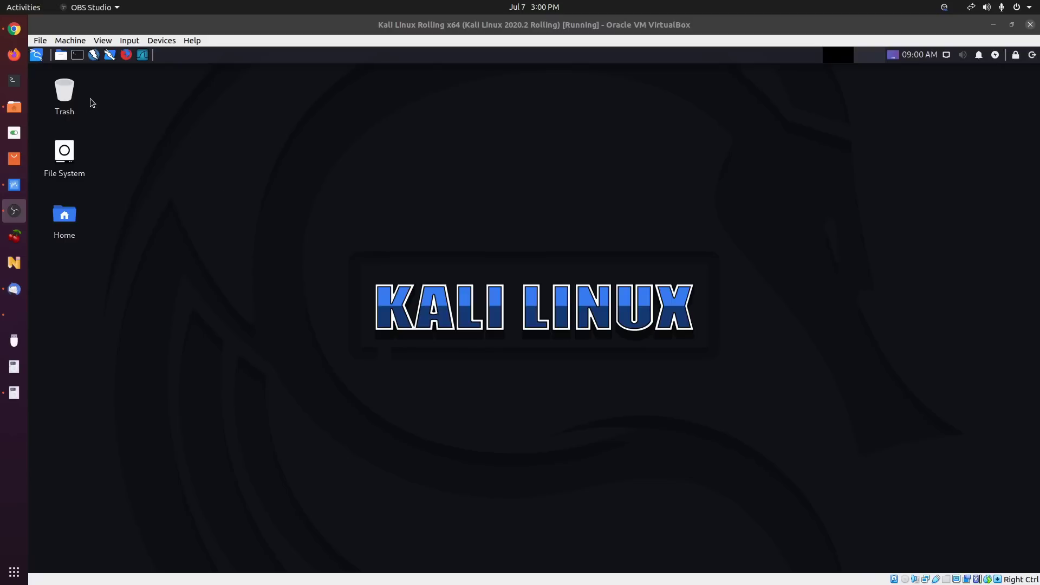
mouse_move(207, 124)
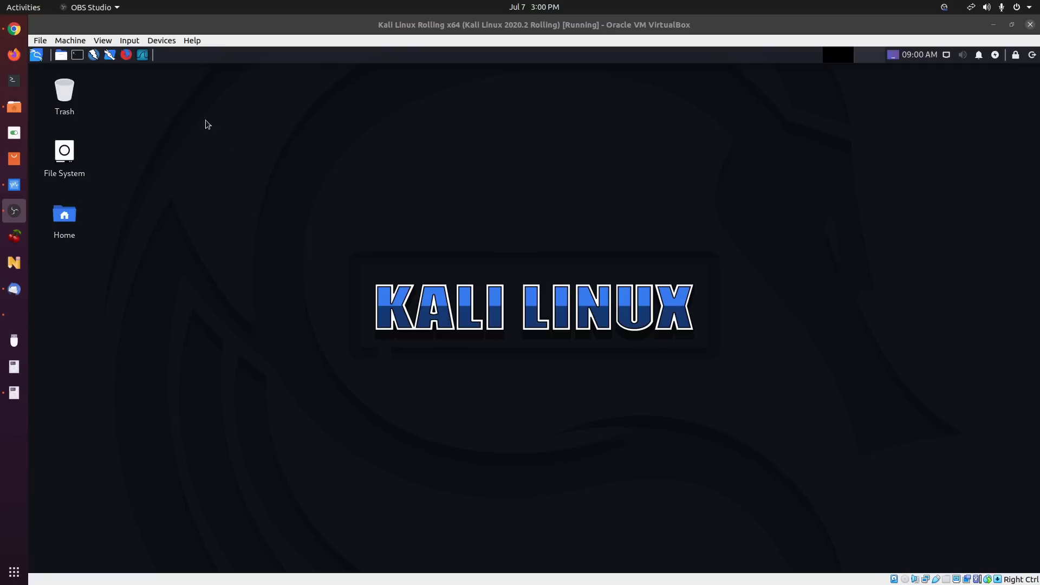
mouse_move(129, 128)
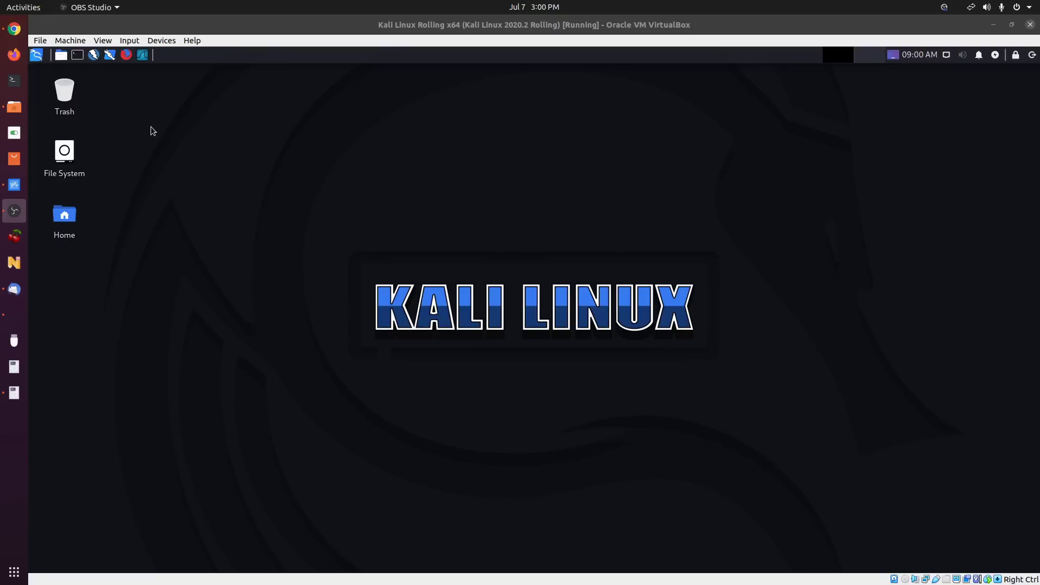
Step: Power off and restart the Kali VM, halting the GRUB countdown on the newest kernel entry
left_click(37, 54)
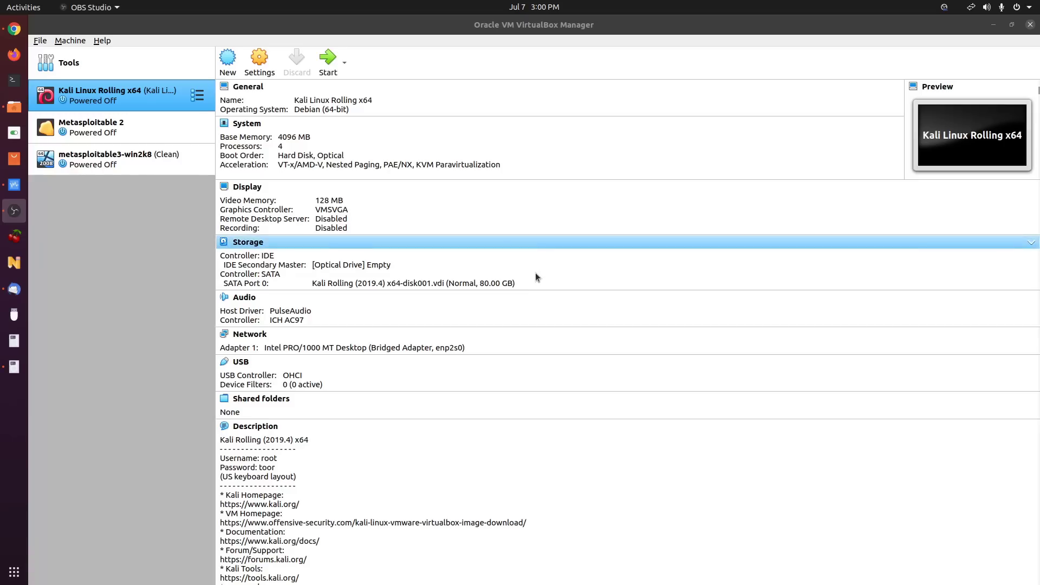
left_click(328, 60)
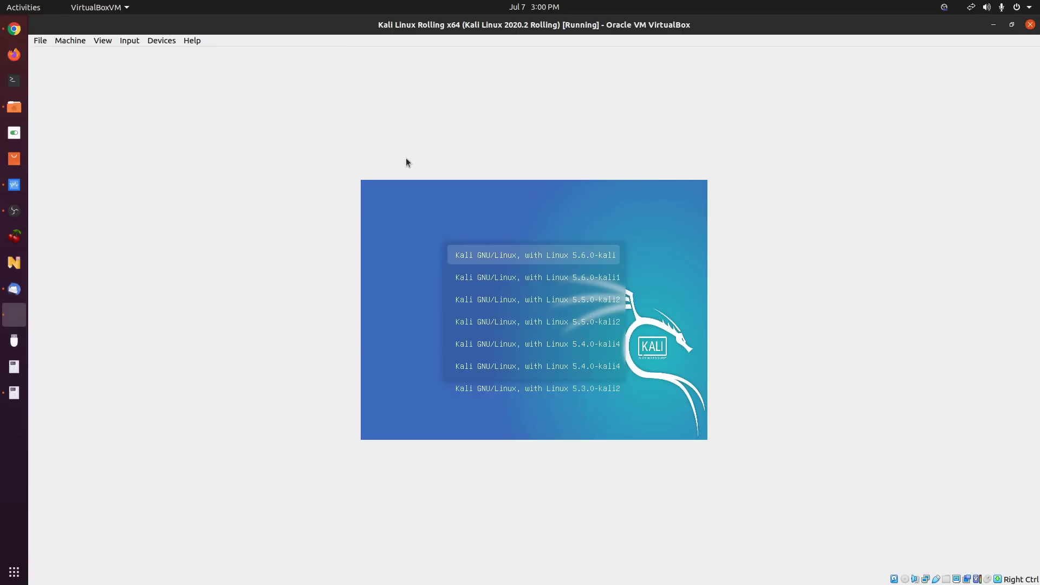
key("Down")
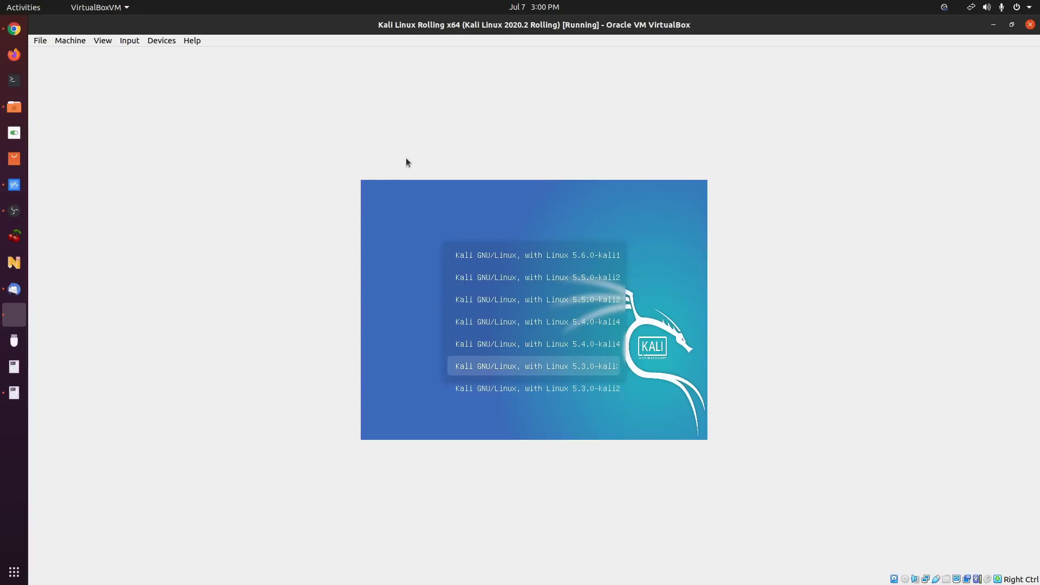
key("Up")
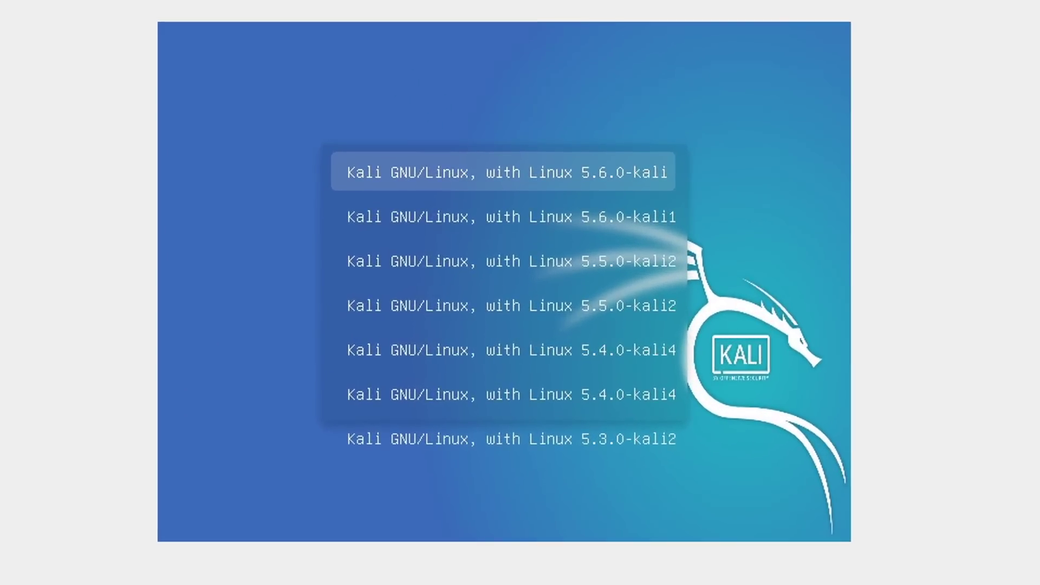
Step: Edit the kernel line, replacing 'ro ... quiet splash' with 'rw init=/bin/bash'
key("e")
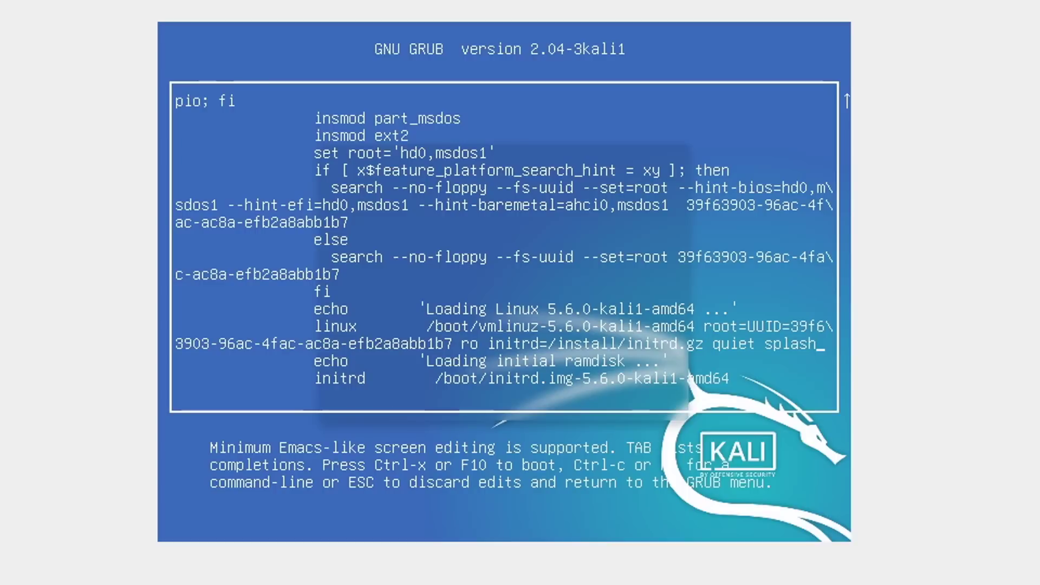
key("BackSpace")
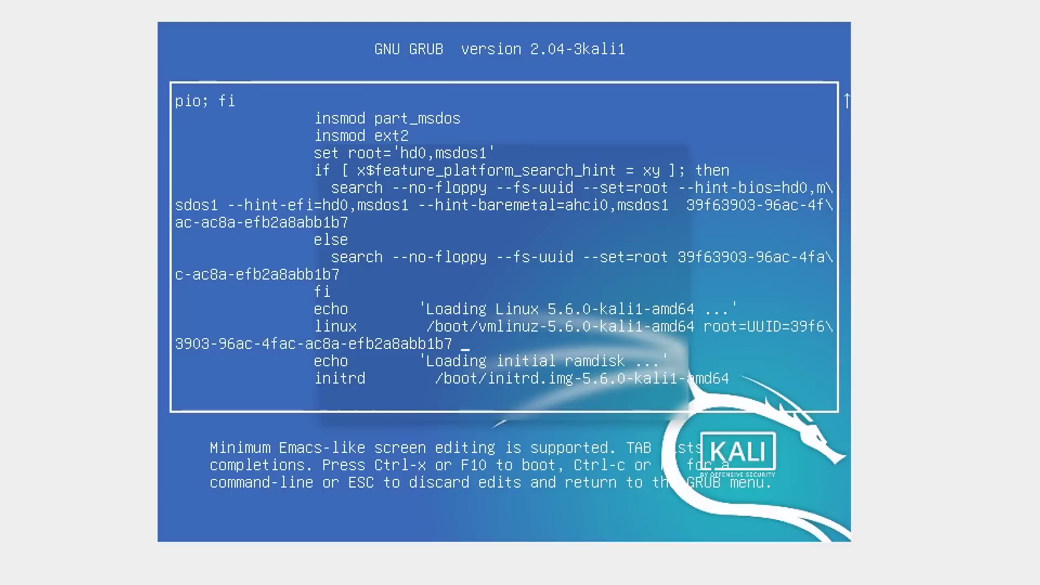
type("rw")
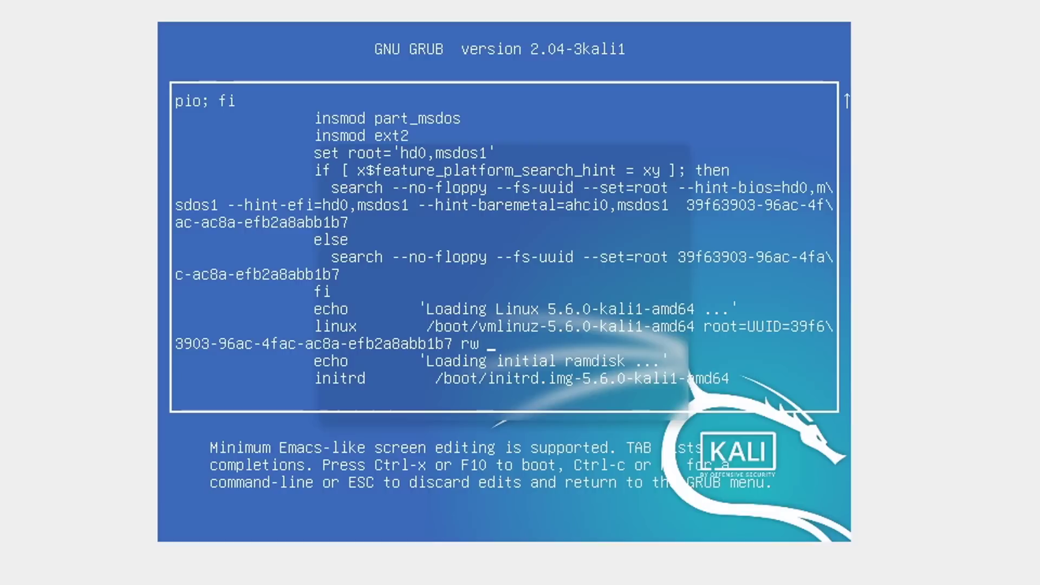
type("init=")
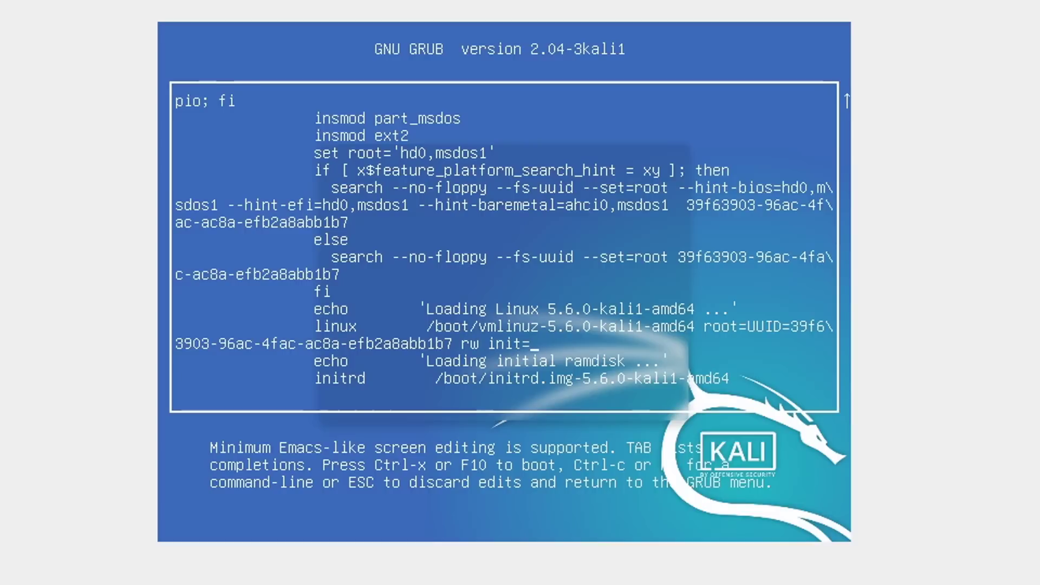
type("/bin/bash")
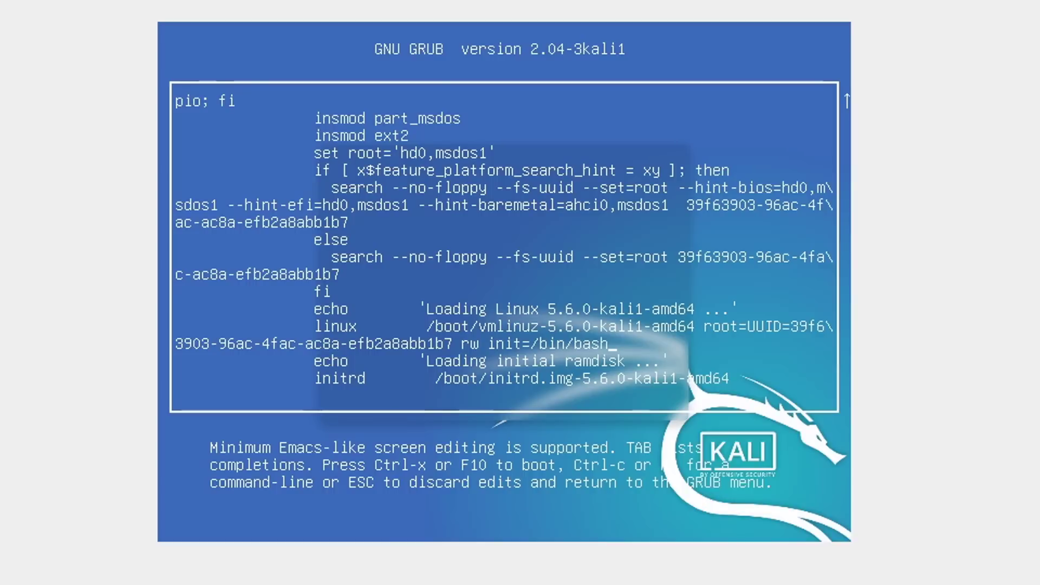
mouse_move(583, 341)
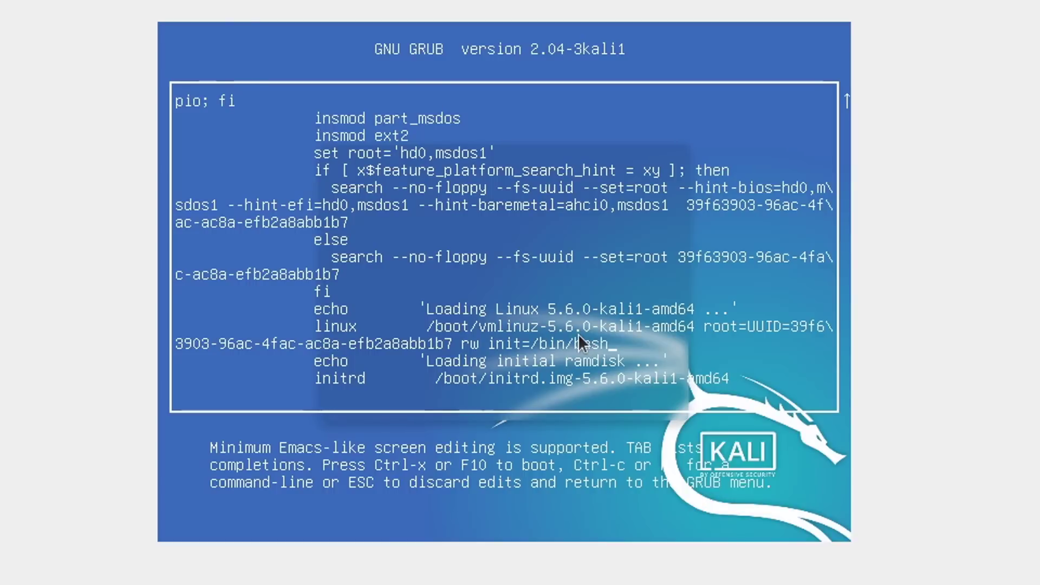
mouse_move(588, 369)
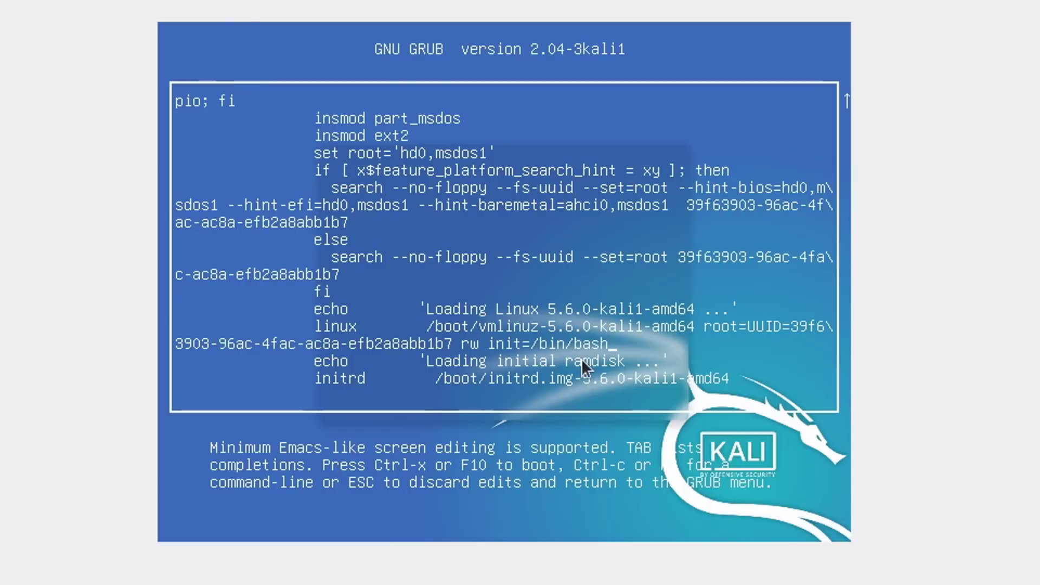
mouse_move(501, 358)
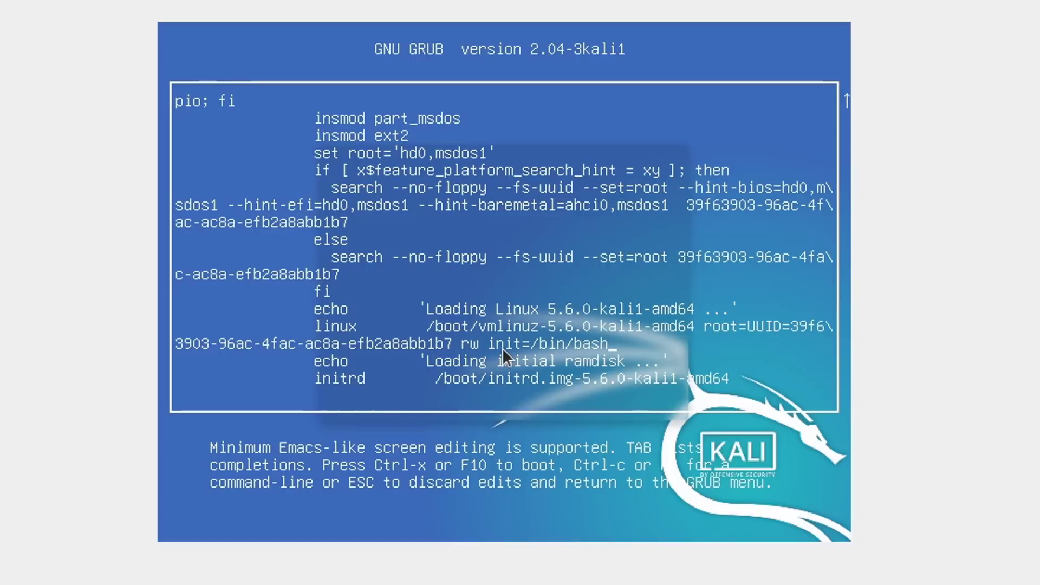
mouse_move(495, 350)
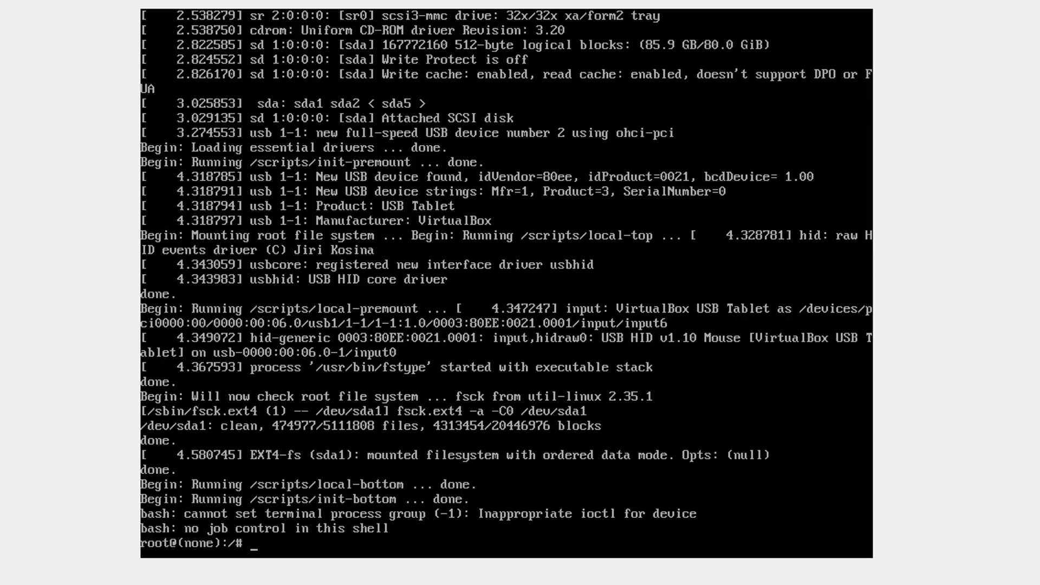
Step: Run passwd to set a new root password, then force a reboot with reboot -f
type("passwd roo")
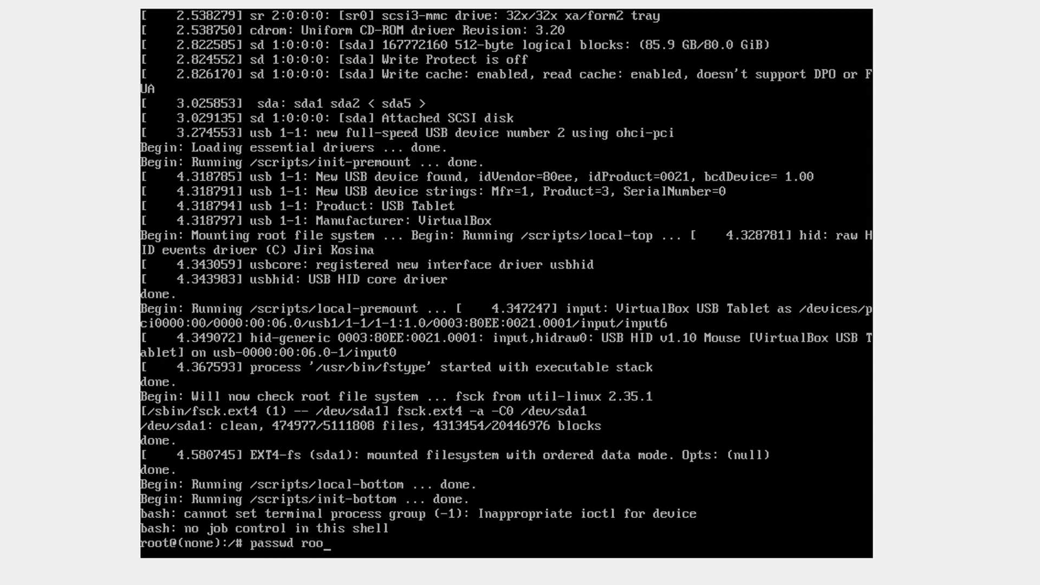
type("t")
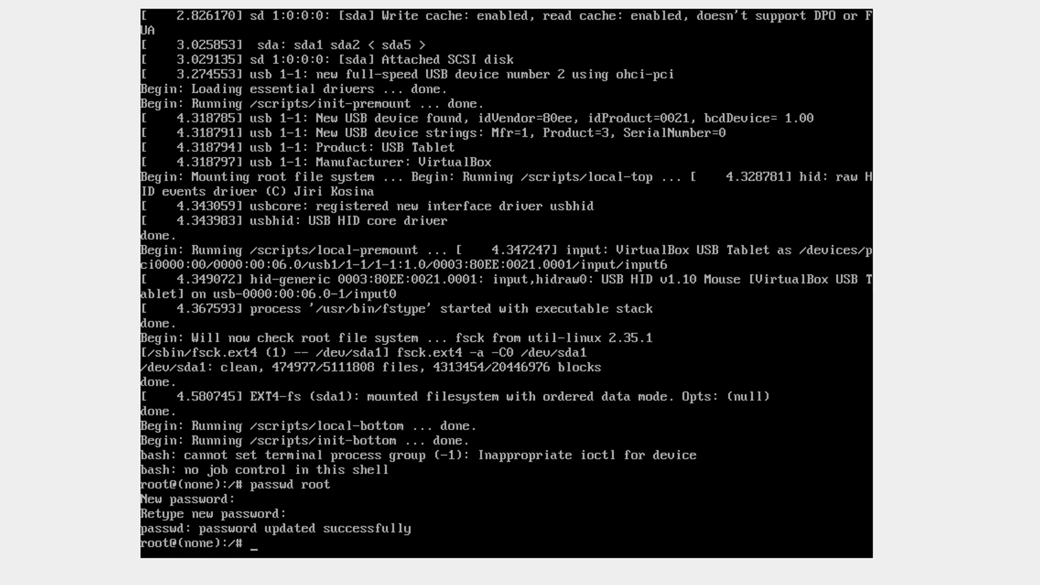
type("re")
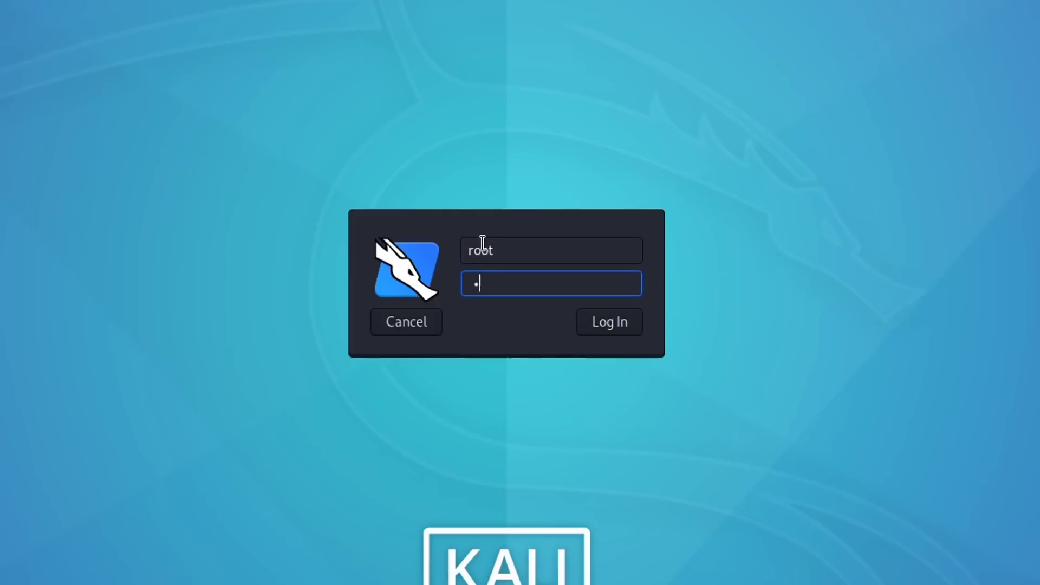
Step: Log in as root with the new password to reach the Kali desktop
left_click(608, 322)
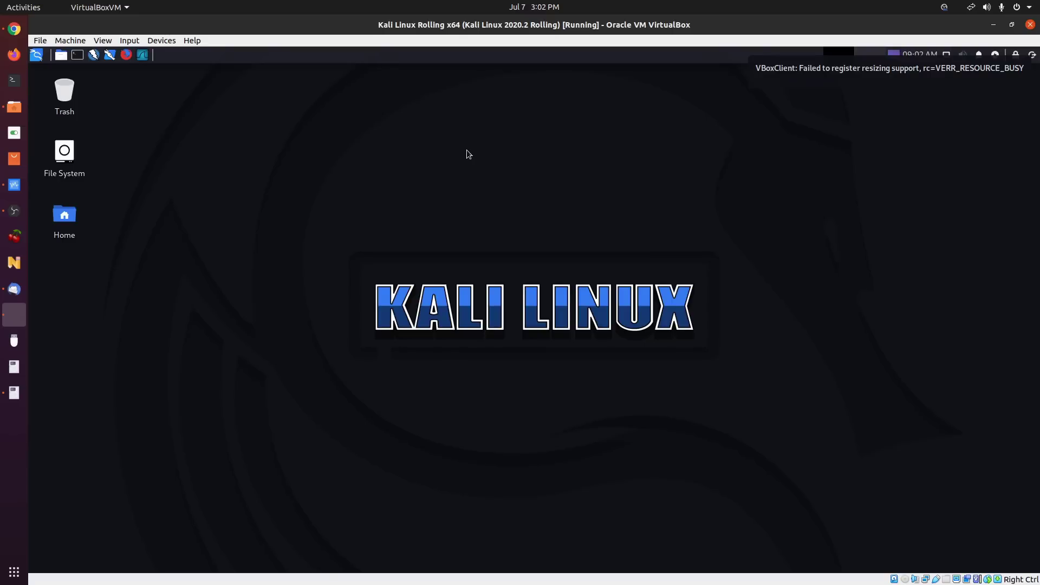
mouse_move(484, 164)
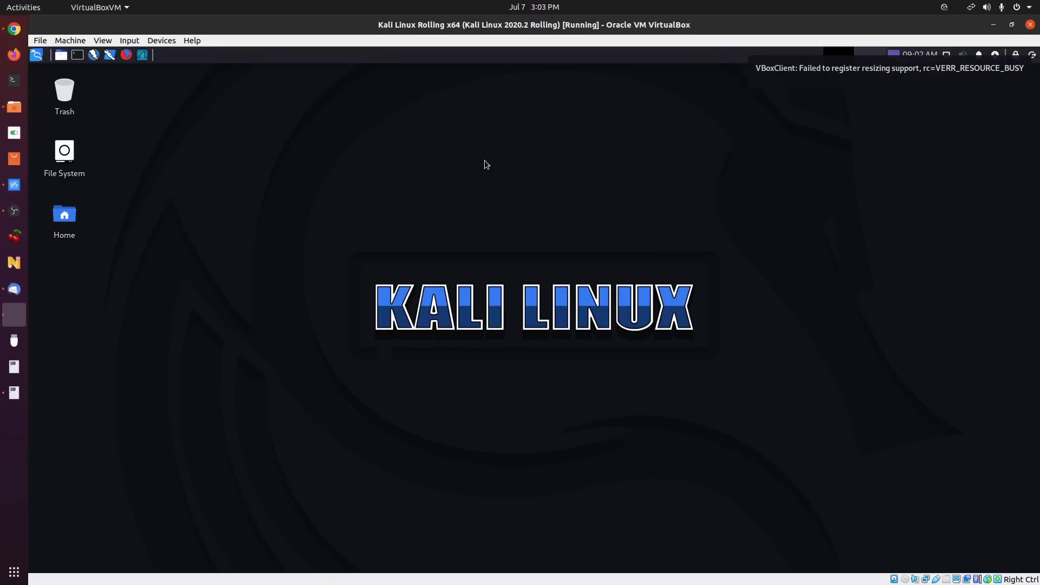
mouse_move(385, 179)
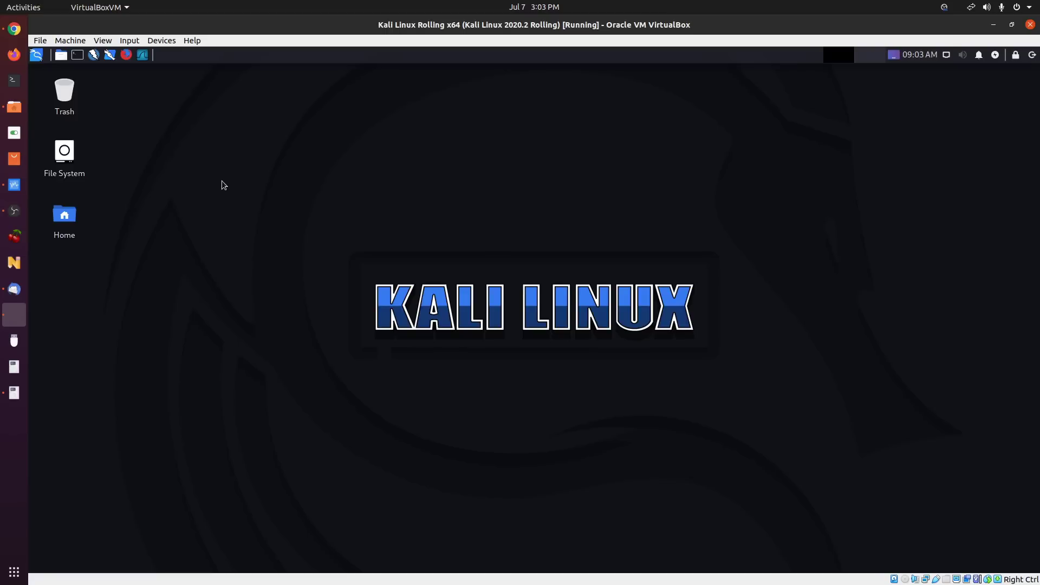
mouse_move(213, 173)
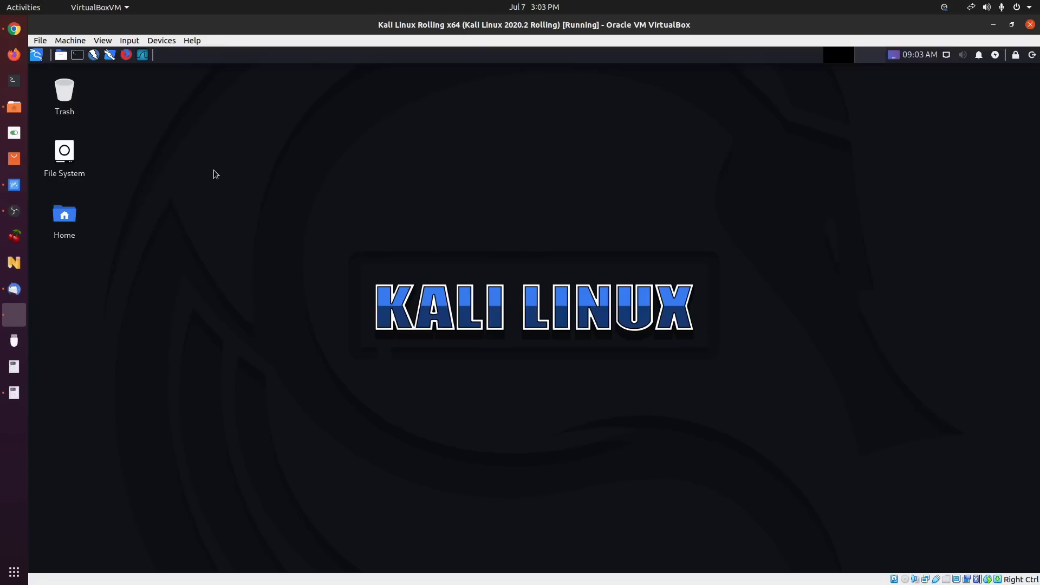
mouse_move(159, 179)
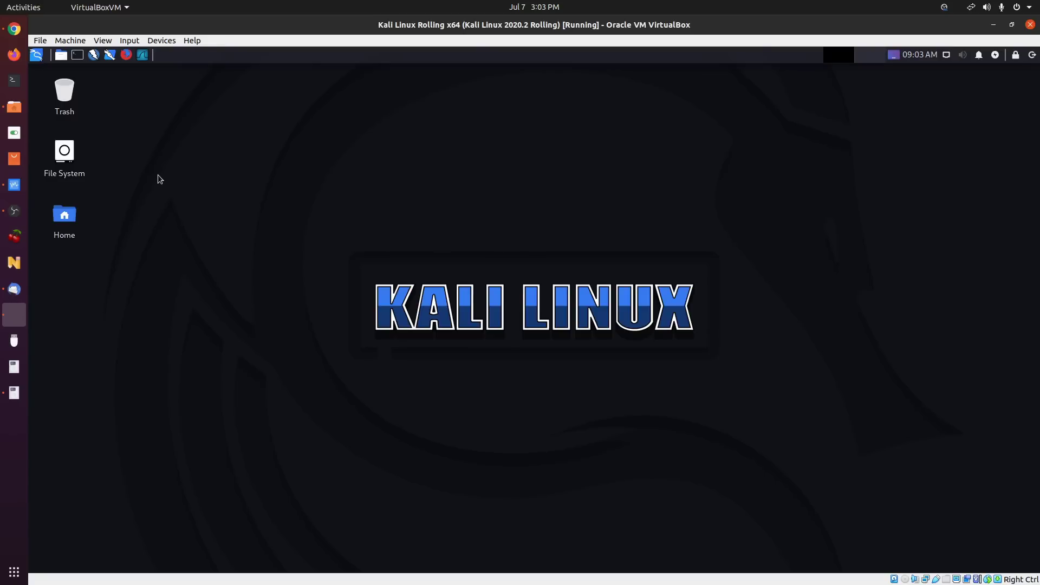
mouse_move(162, 188)
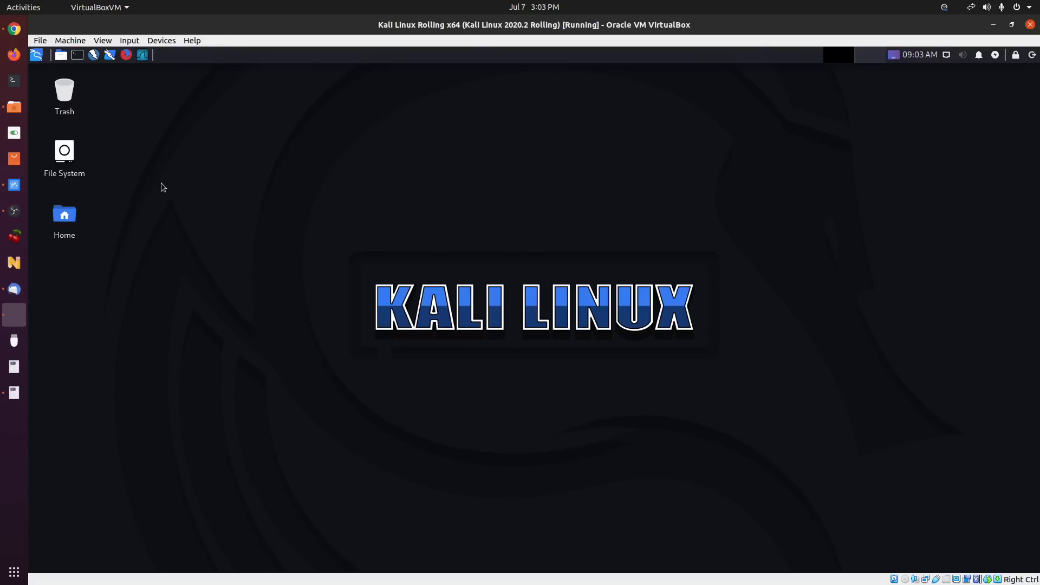
mouse_move(665, 221)
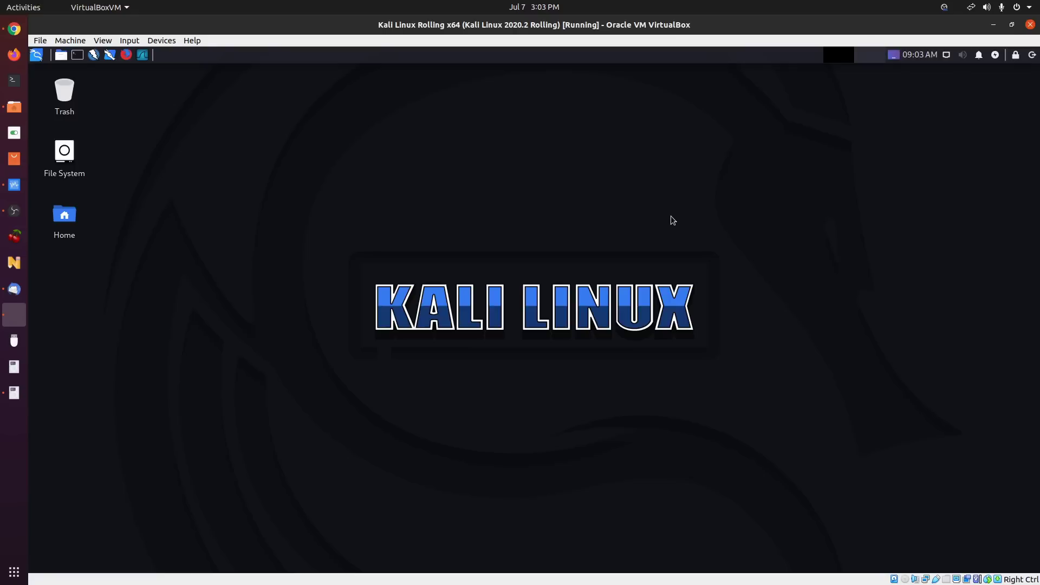
mouse_move(679, 220)
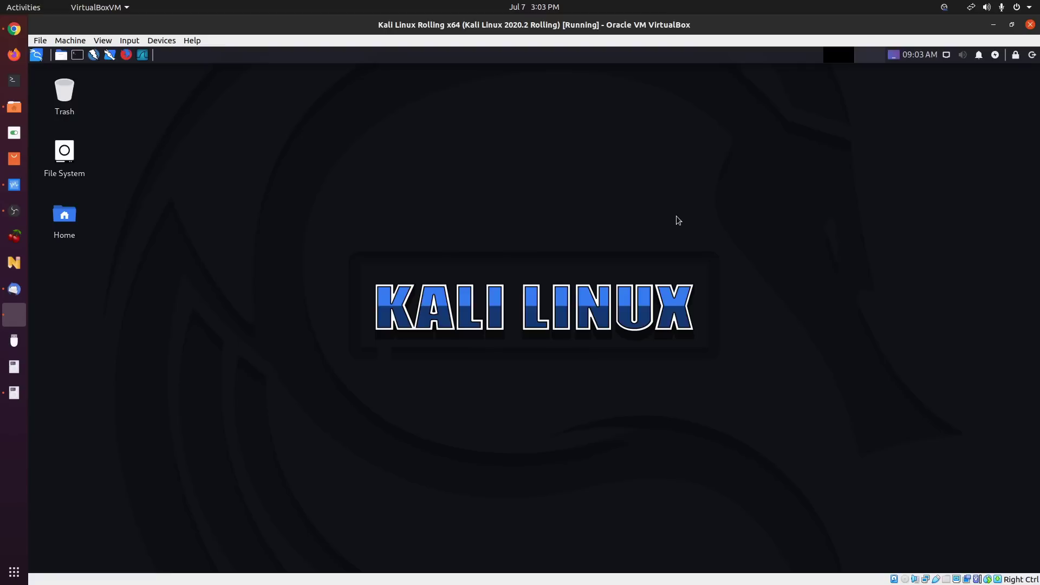
mouse_move(749, 294)
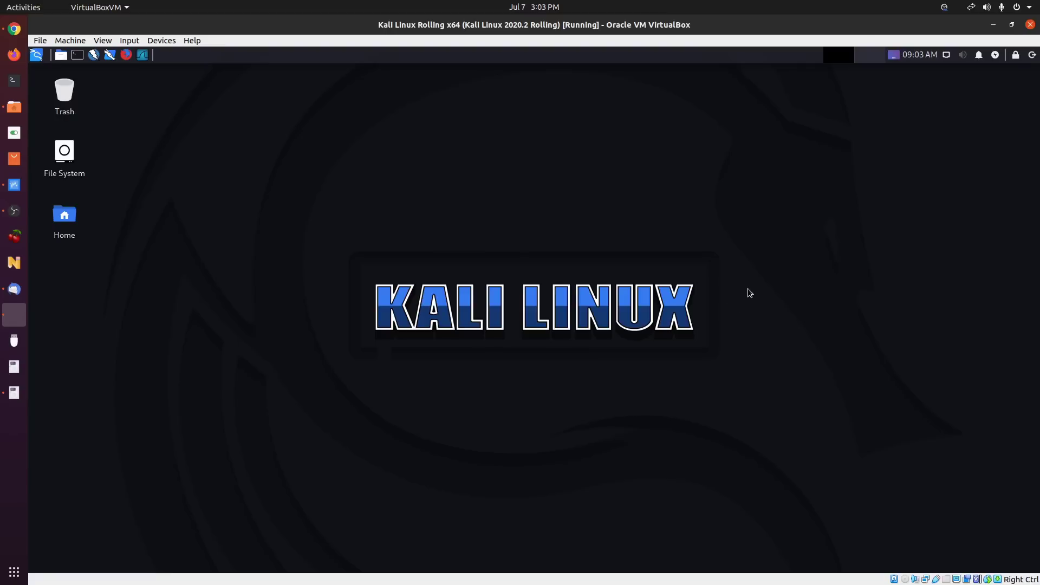